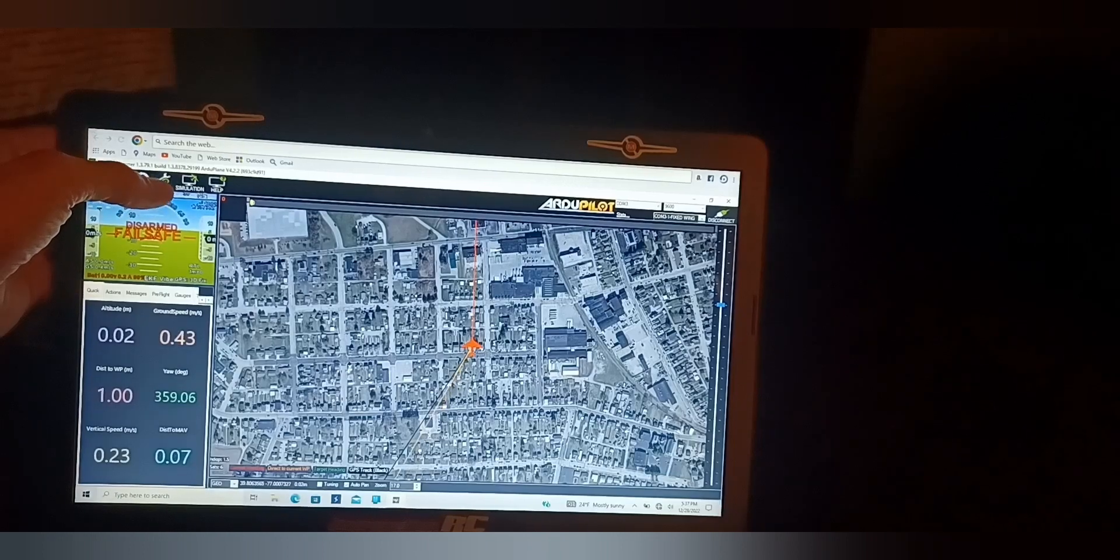
Open the Config view to reach the plane's Full Parameter List.
click(163, 181)
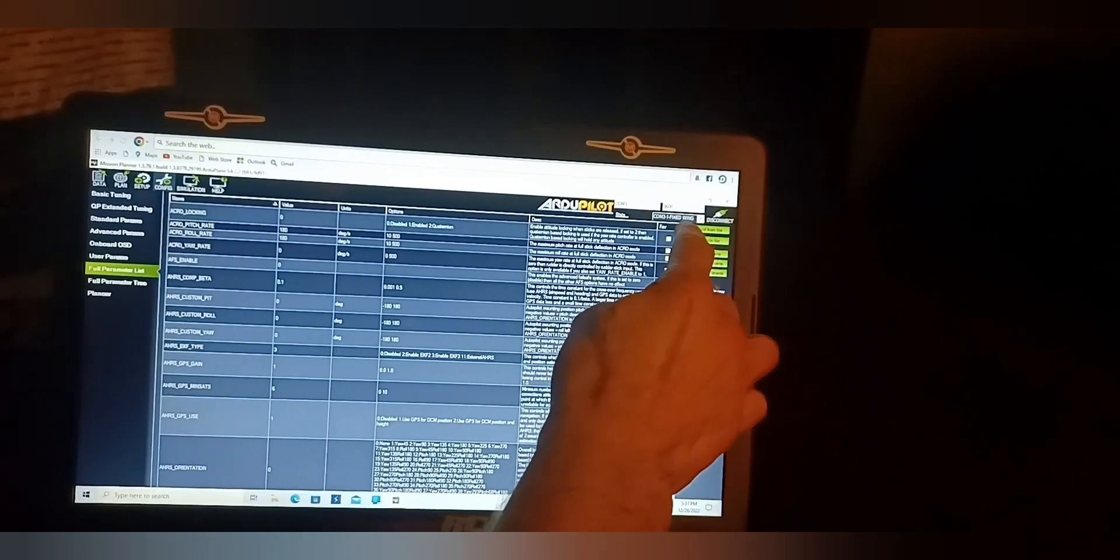
scroll(down, 3)
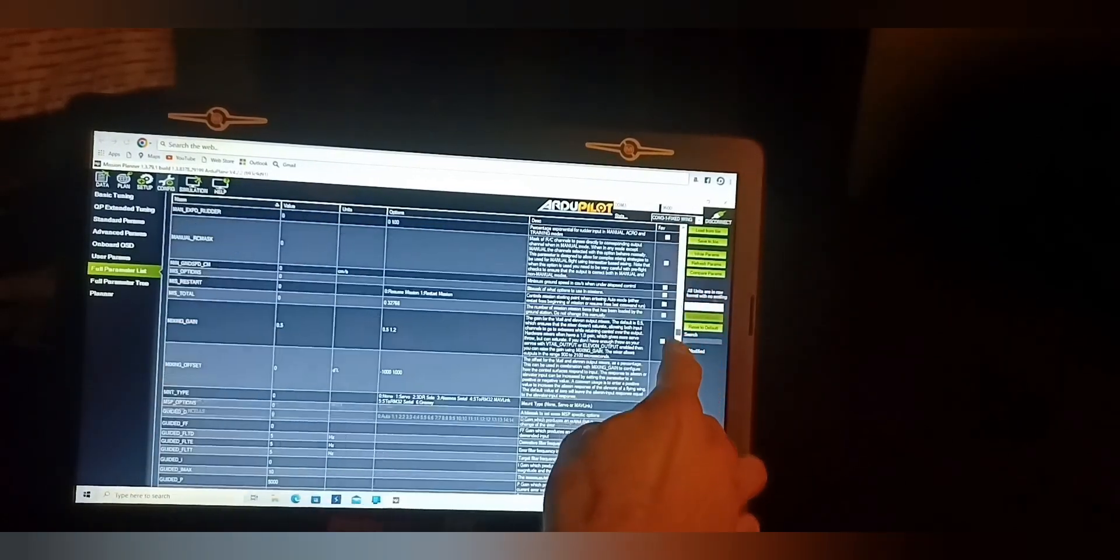
scroll(down, 3)
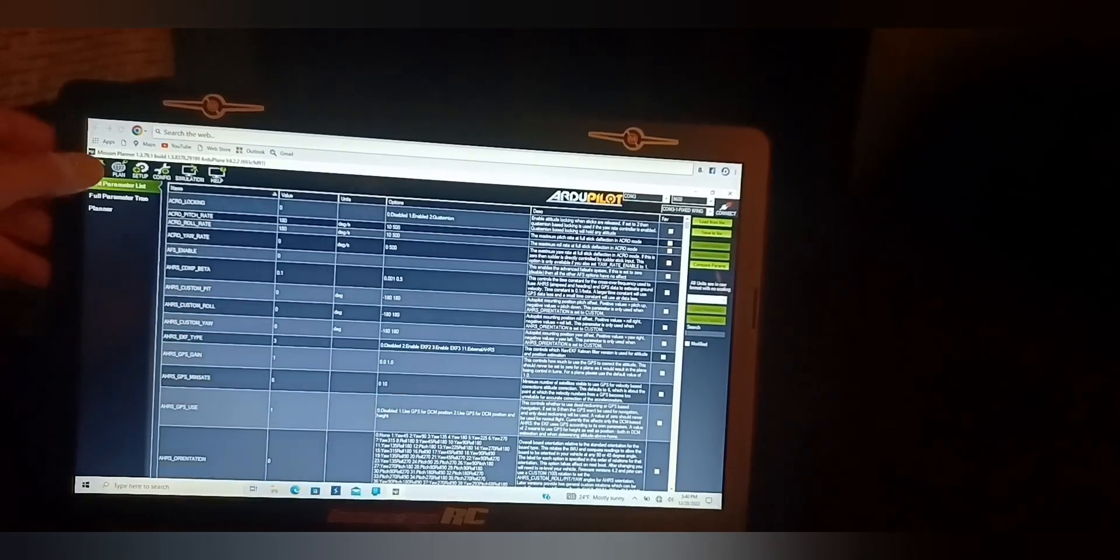
Switch back to the Flight Data screen showing the disarmed plane's map and telemetry.
click(109, 172)
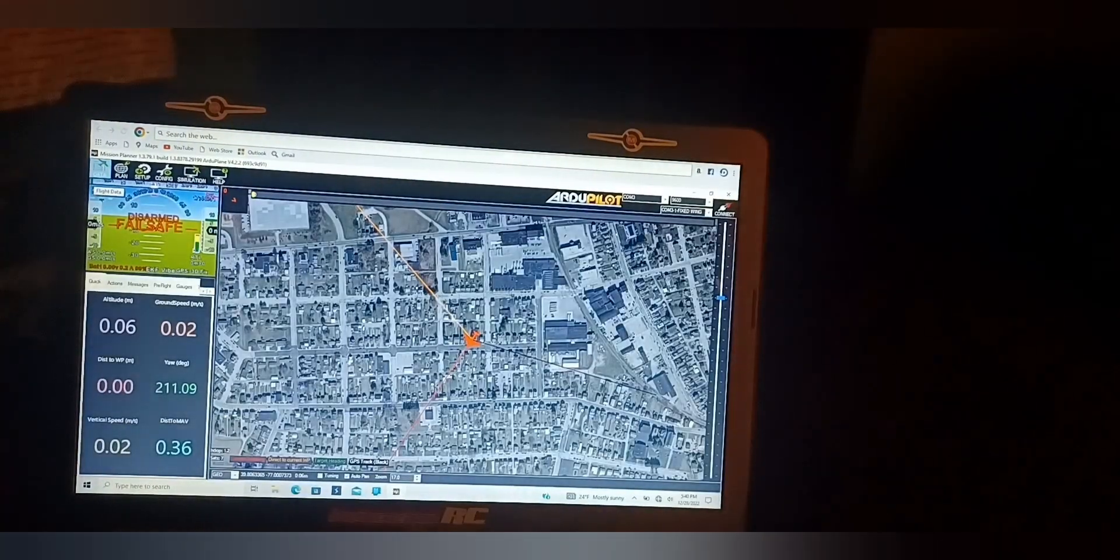